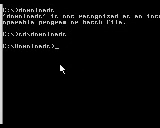
# - Begin a copy command at the fresh prompt below the earlier error
pyautogui.write('copy')
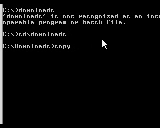
# - Execute the bare copy command, which returns an incorrect-syntax message
pyautogui.press('Return')
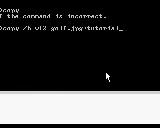
# - Enter /? followed by j at the new prompt after the error output
pyautogui.write('/?')
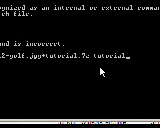
pyautogui.write('j')
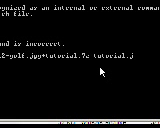